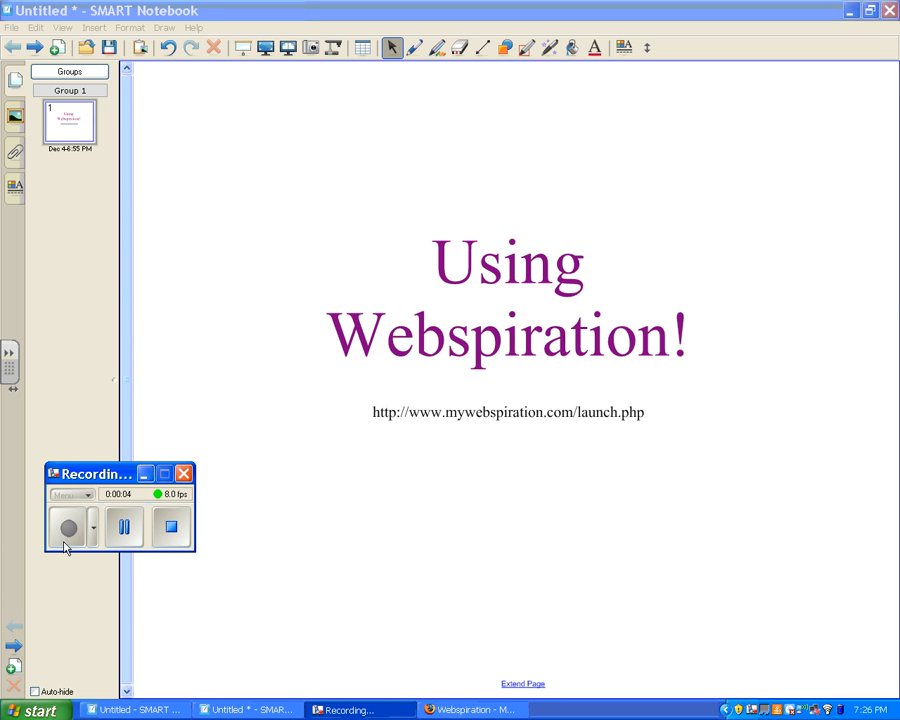
mouse_move(388, 412)
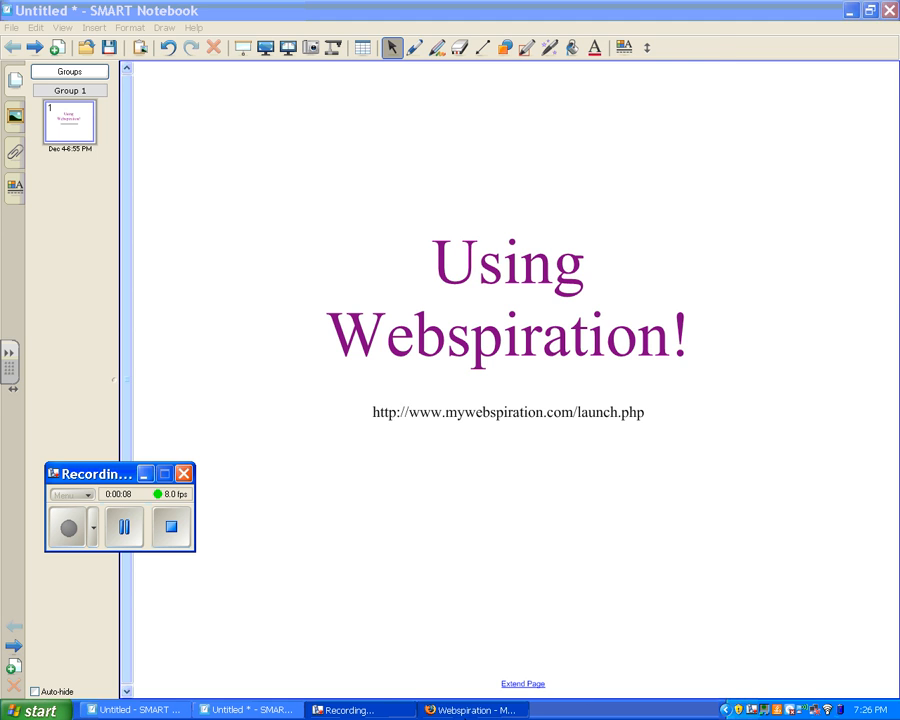
Step: Create a new Webspiration diagram named Technology from the Firefox window
left_click(472, 708)
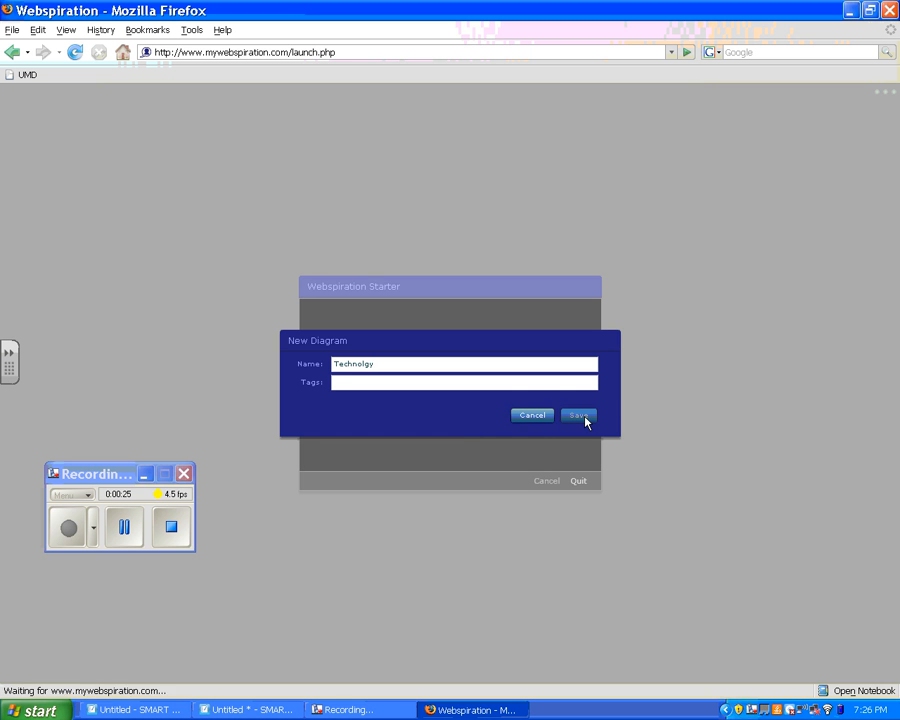
left_click(578, 414)
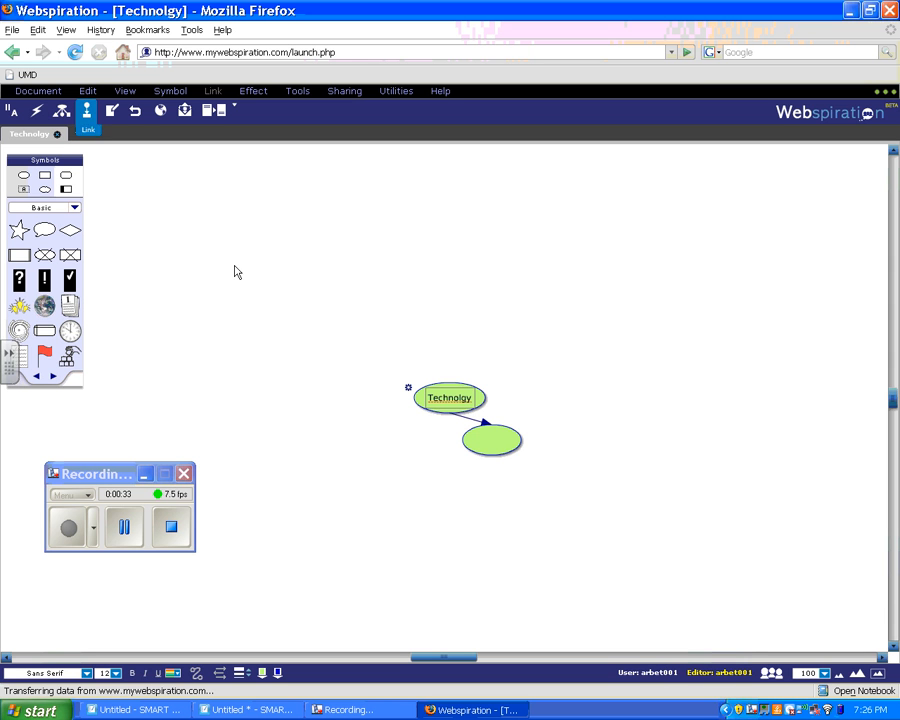
Step: Label the child bubble Computers and branch an Apple idea off it
left_click(492, 440)
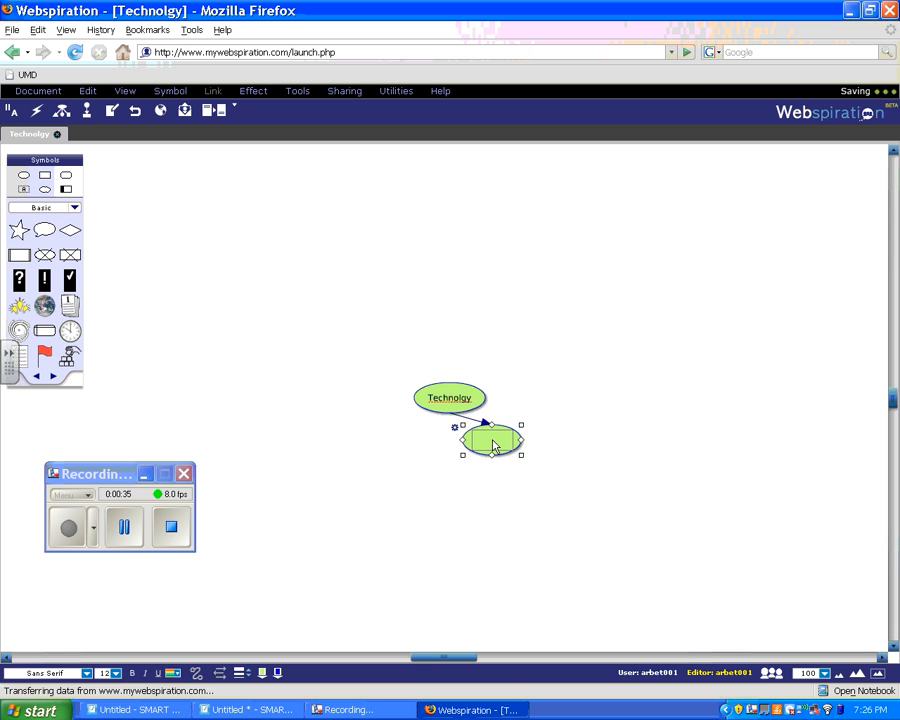
type("Computers")
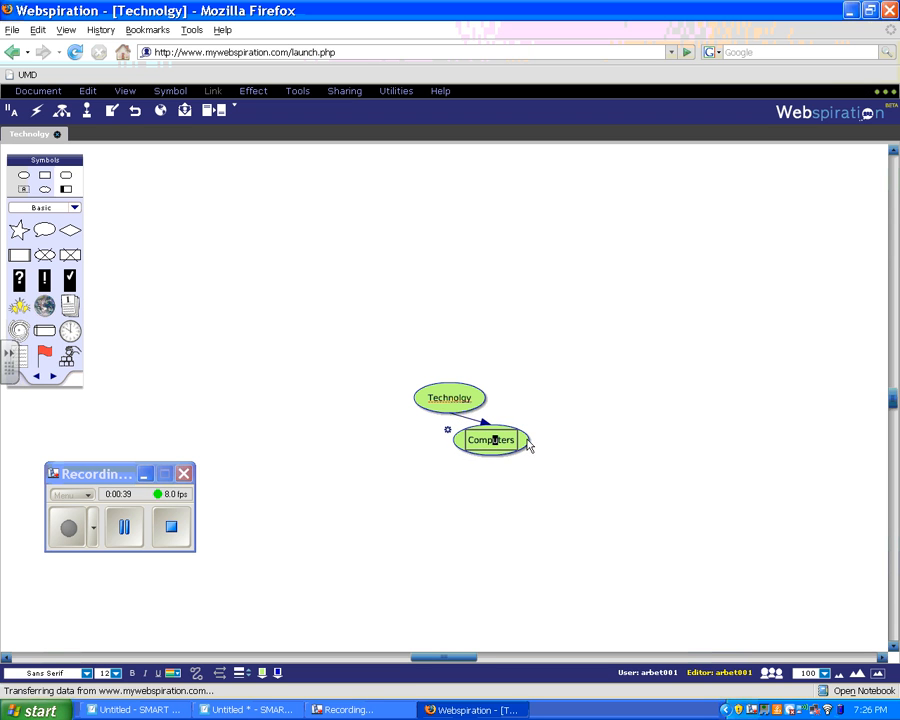
left_click_drag(490, 440, 576, 472)
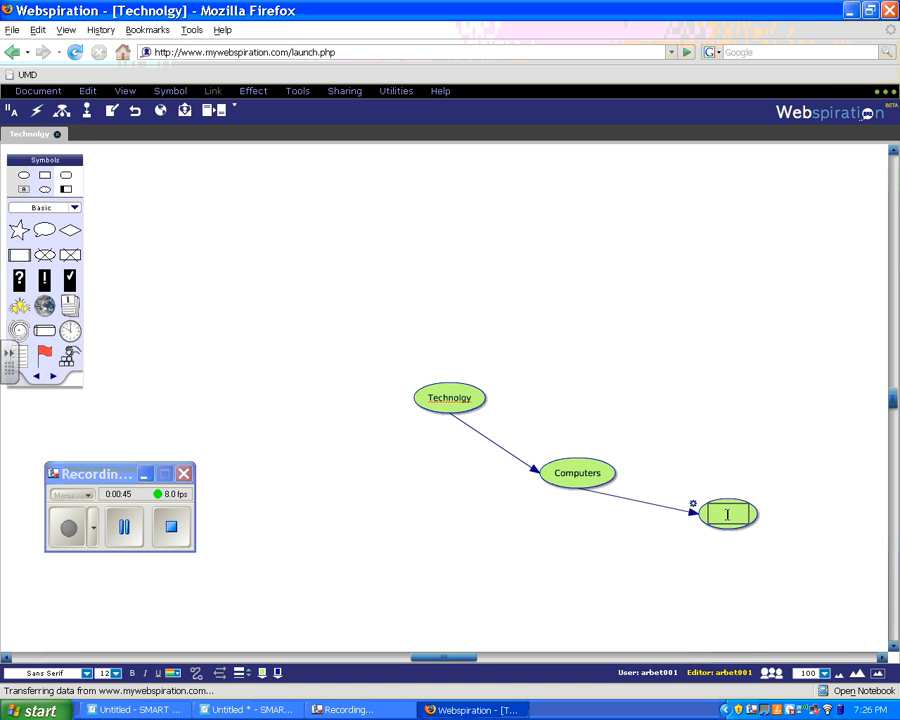
type("Apple")
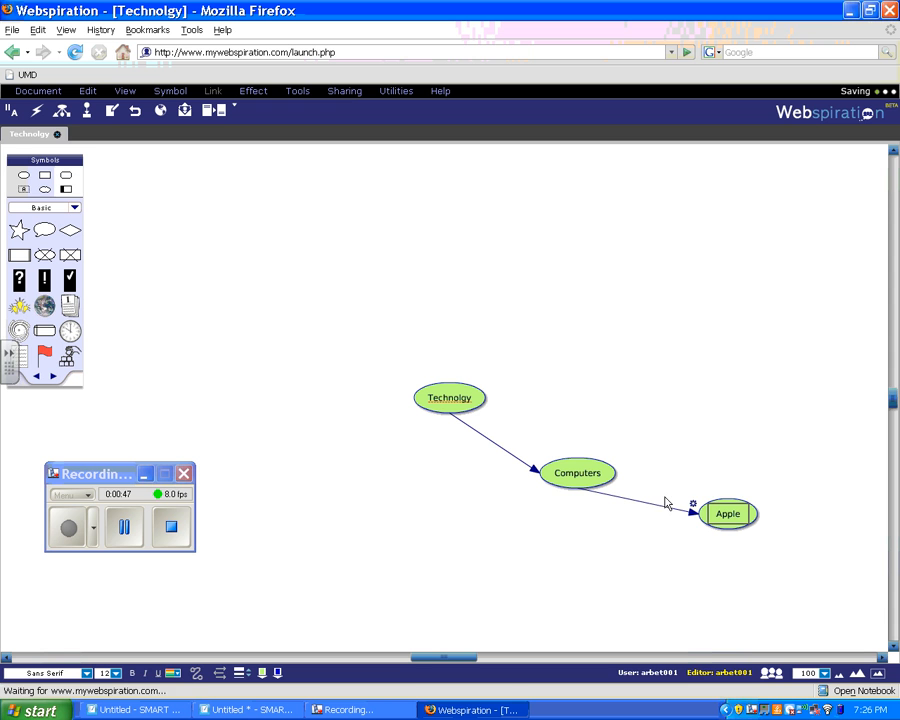
Step: Add two more ideas below Computers and label them HP and Toshiba
left_click(576, 472)
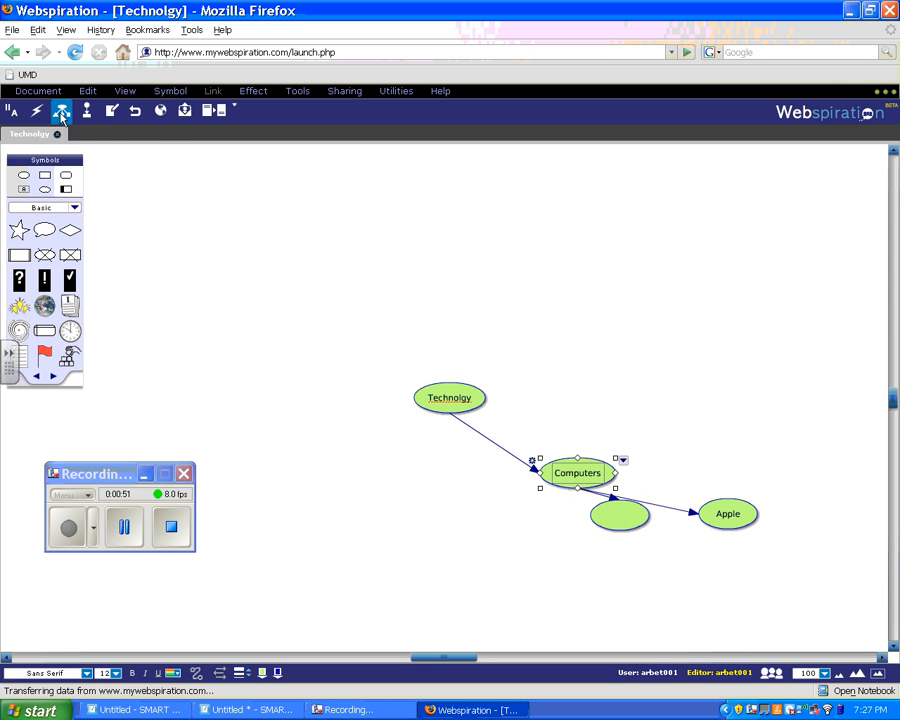
left_click_drag(620, 516, 572, 544)
type("HP")
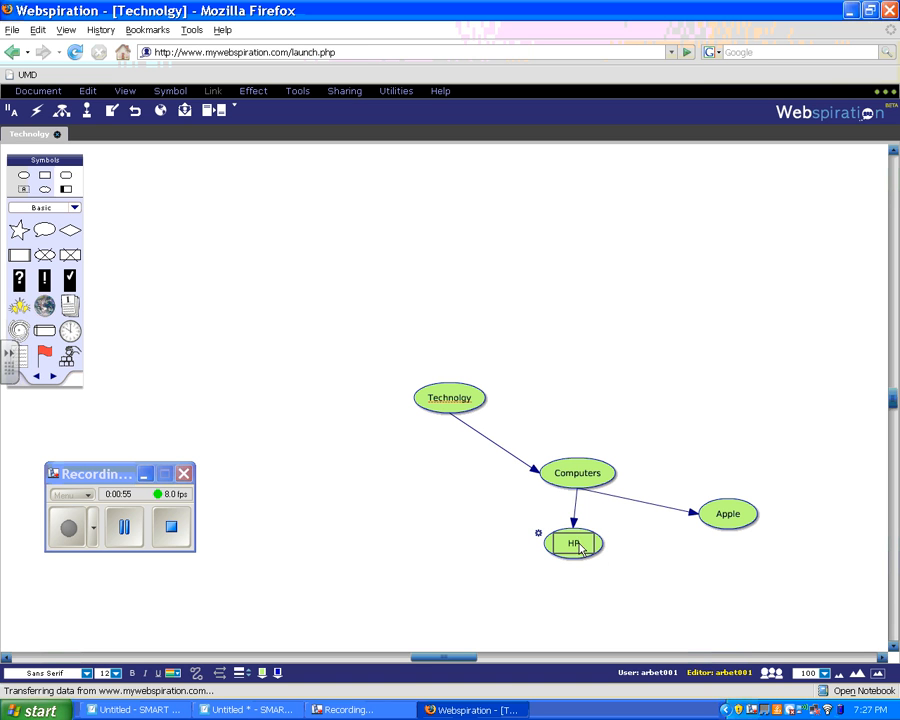
left_click(576, 472)
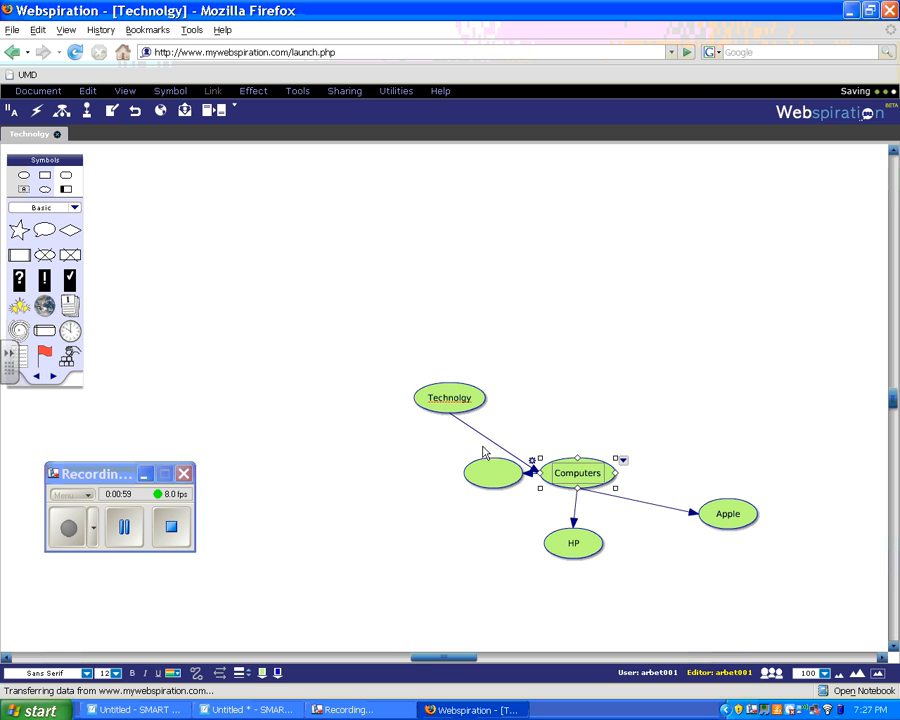
left_click_drag(490, 472, 440, 542)
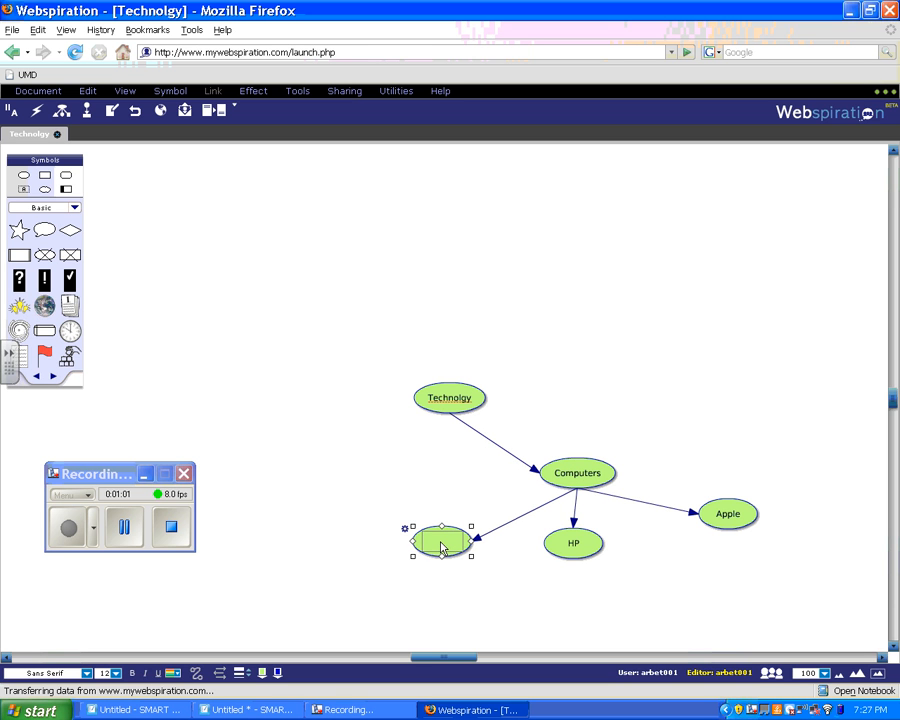
double_click(440, 540)
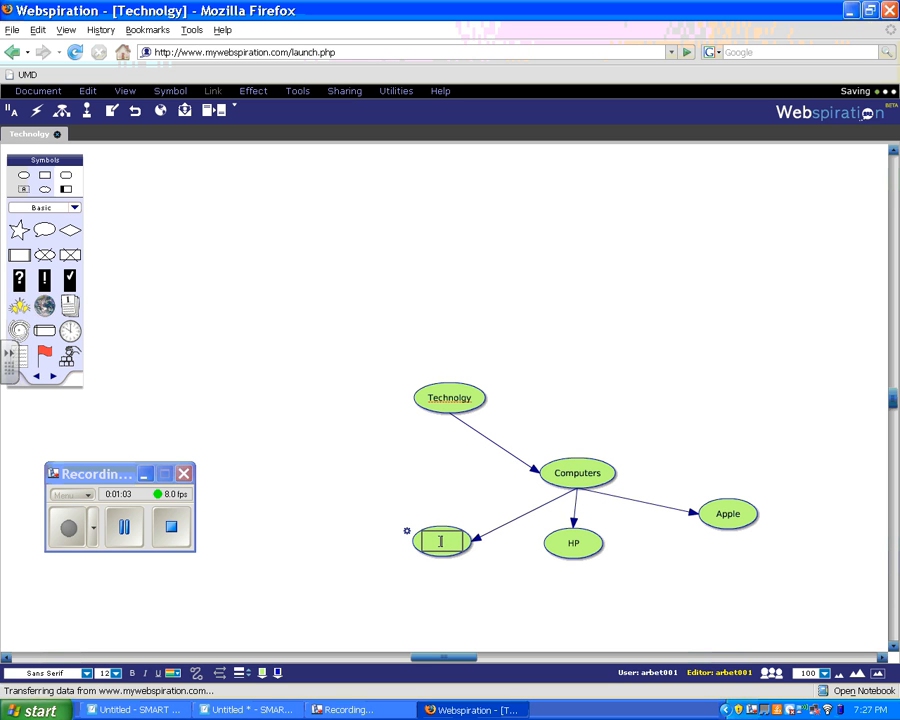
type("Toshiba")
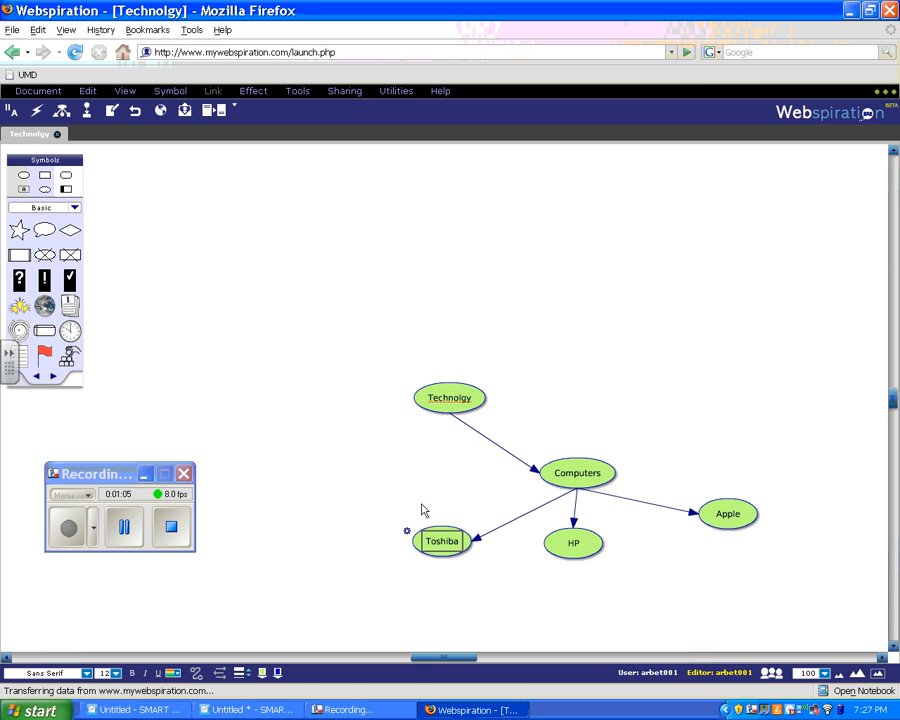
left_click(448, 396)
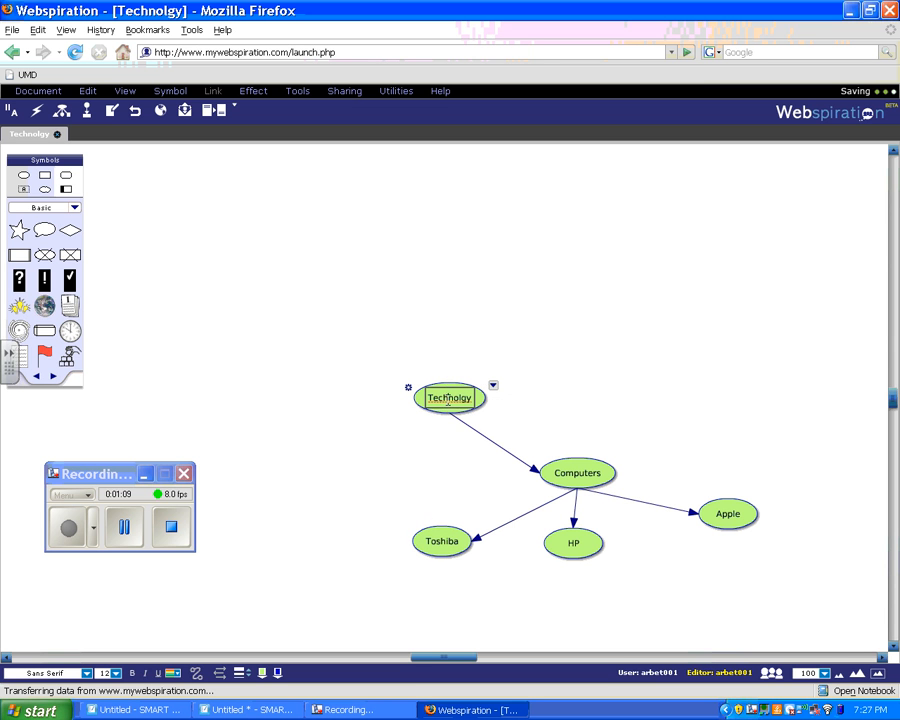
Step: Place a Camera idea upper left of Technology and add another empty idea from Technology
type("Tech")
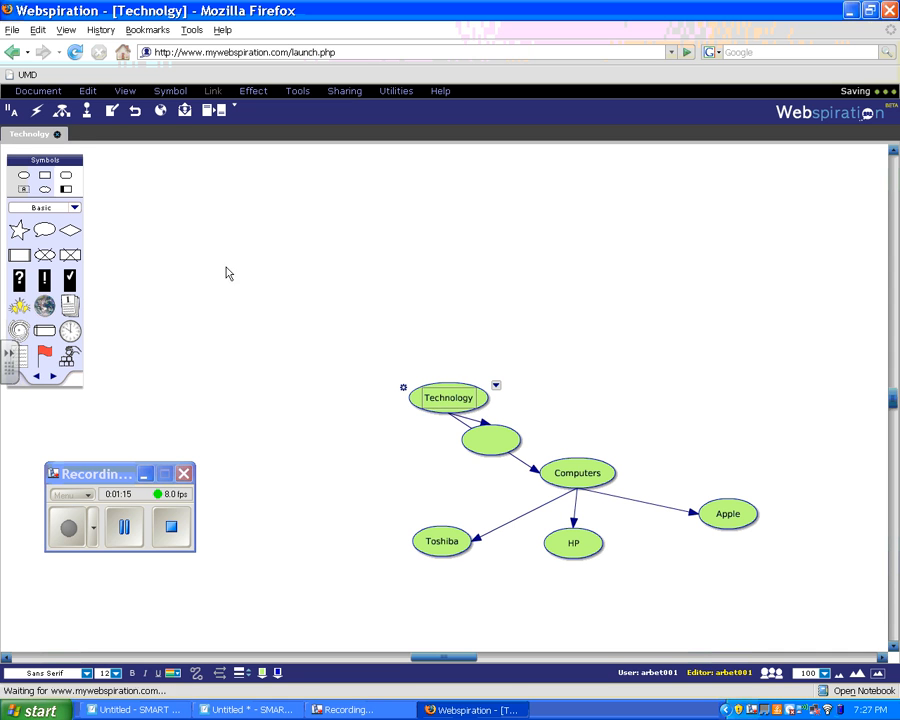
left_click_drag(490, 440, 520, 402)
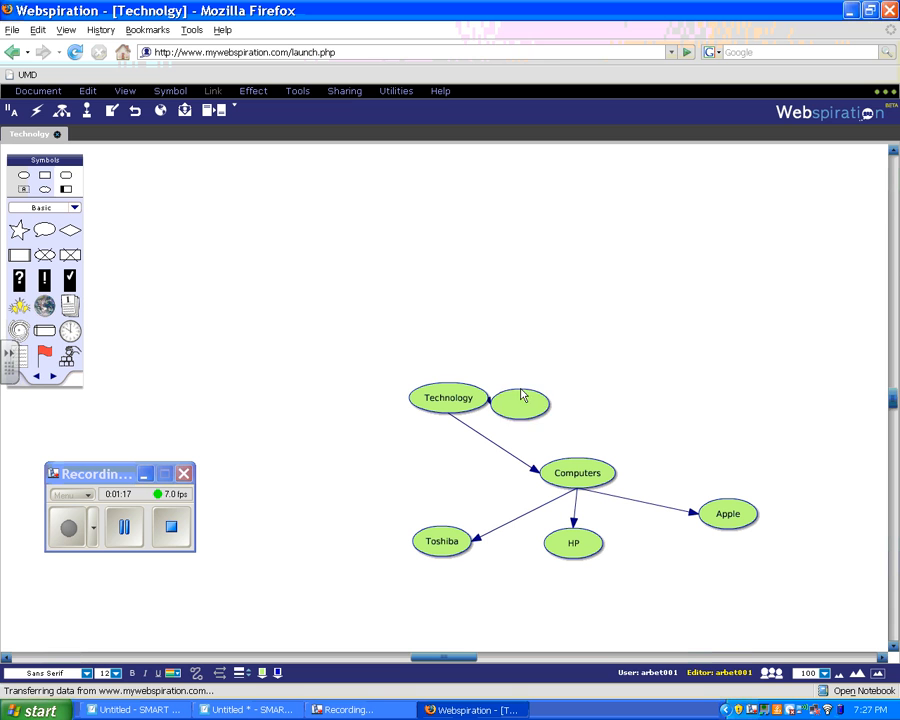
left_click_drag(520, 398, 292, 264)
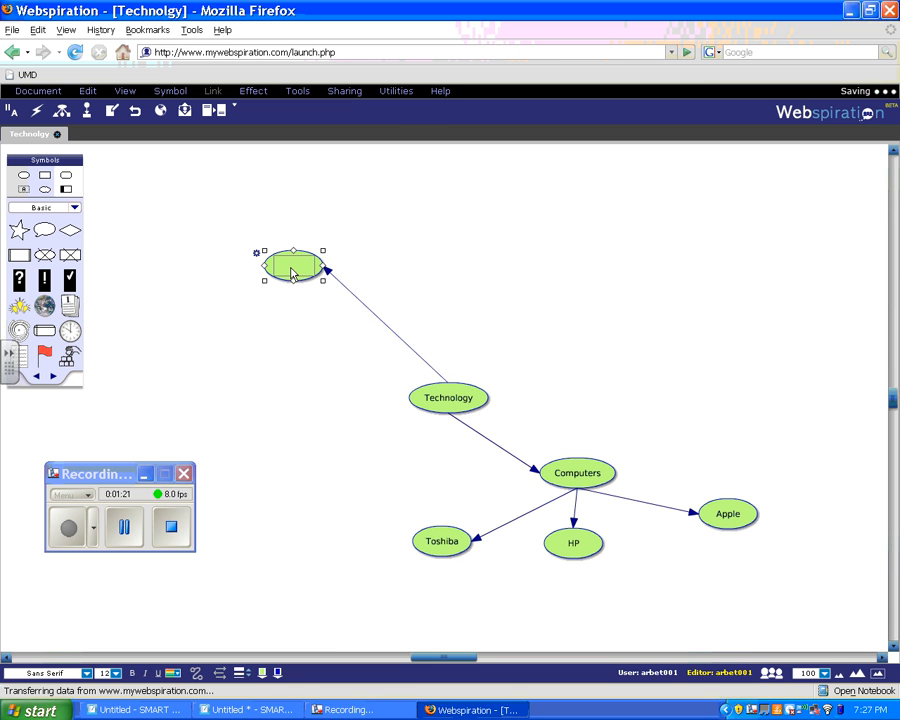
type("Camera")
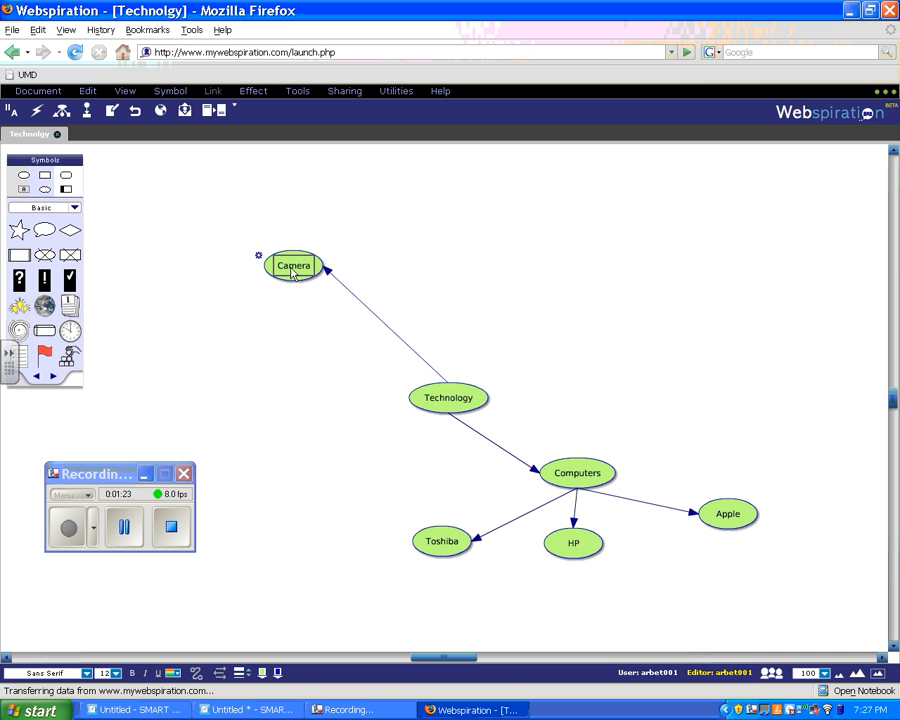
left_click(448, 396)
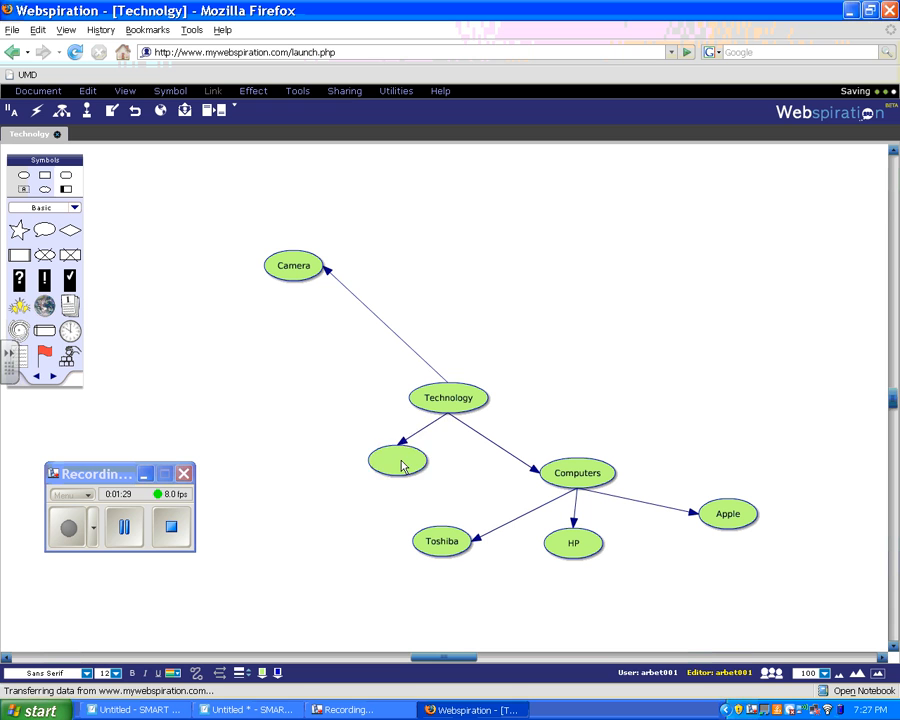
Step: Label the upper-right idea Cell Phone, make it a star and adjust its size
left_click_drag(398, 460, 580, 290)
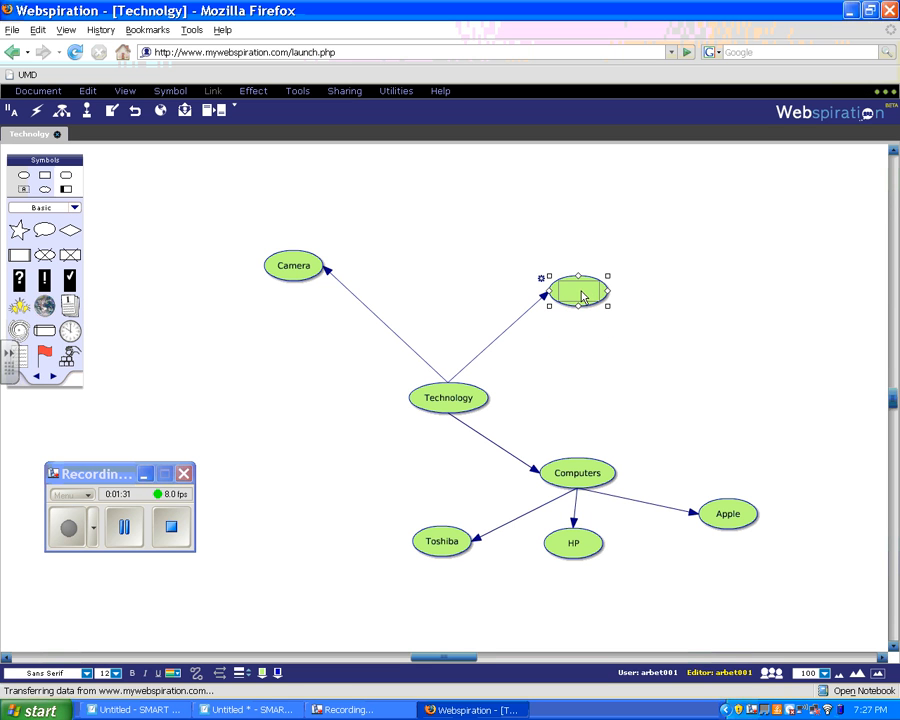
type("Cell Phone")
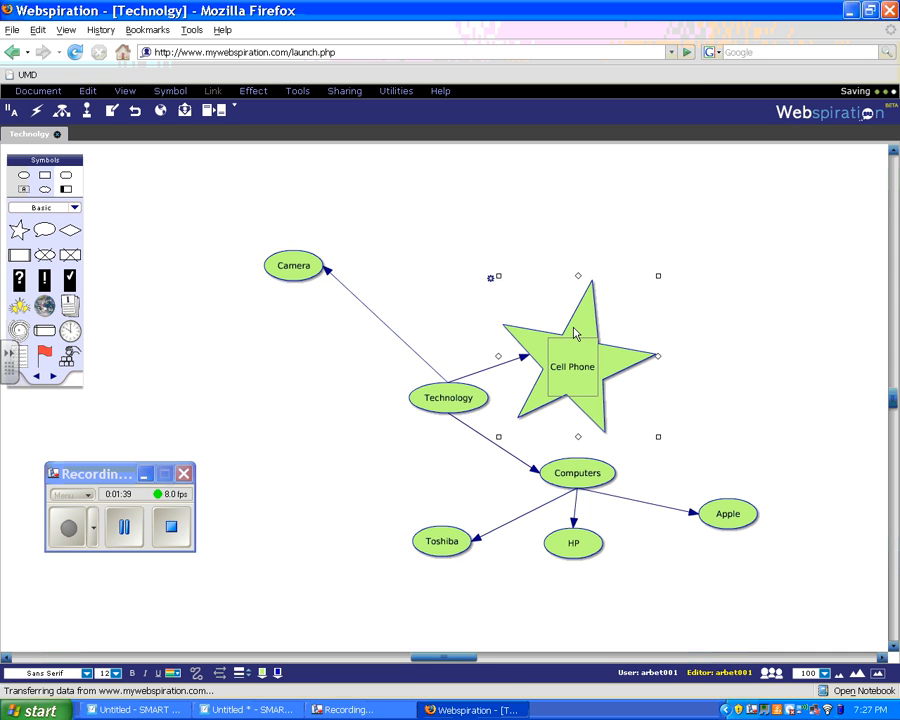
left_click_drag(572, 366, 628, 280)
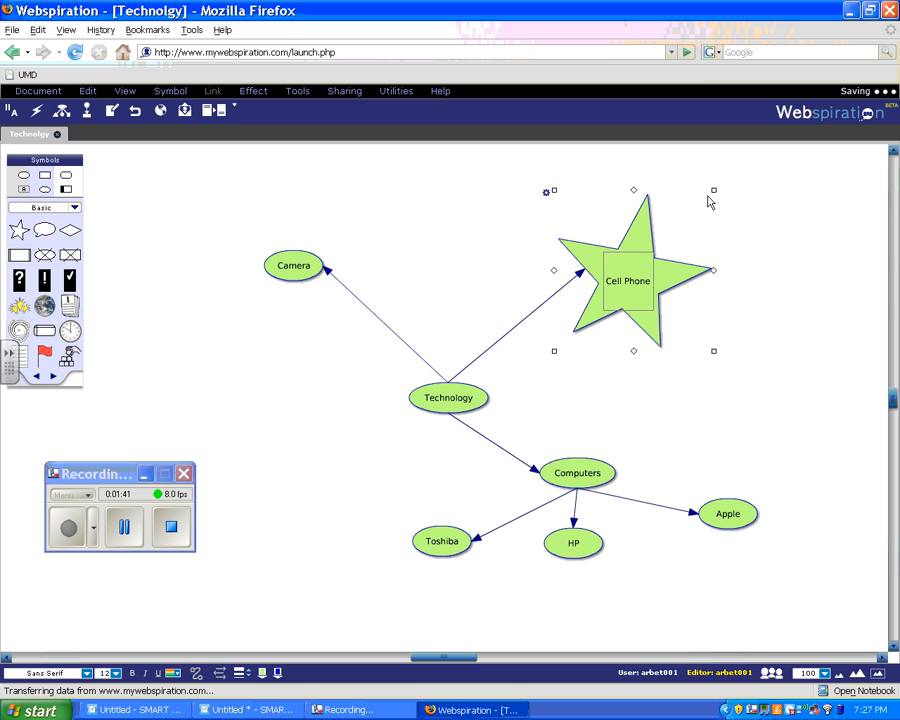
left_click_drag(628, 280, 610, 300)
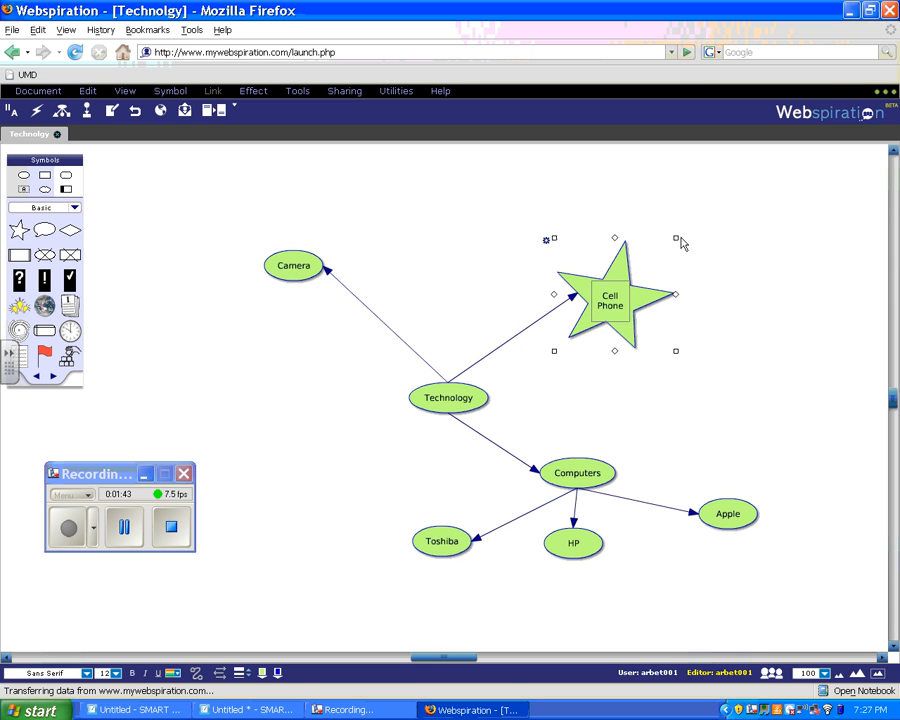
left_click_drag(614, 300, 616, 278)
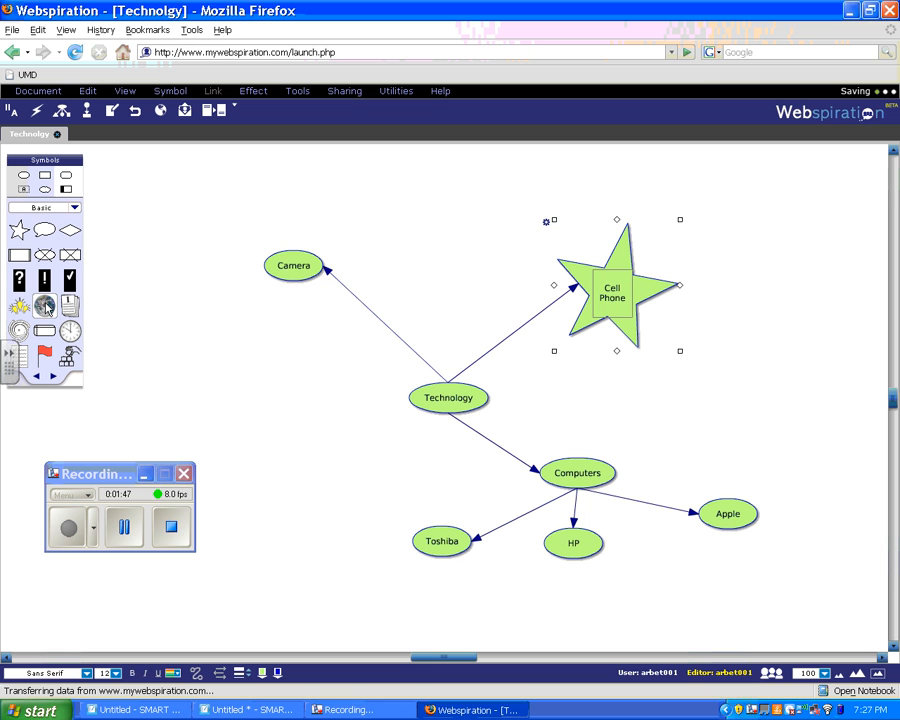
Step: Reshape Camera into a diamond and drag its handles to enlarge it
left_click(292, 264)
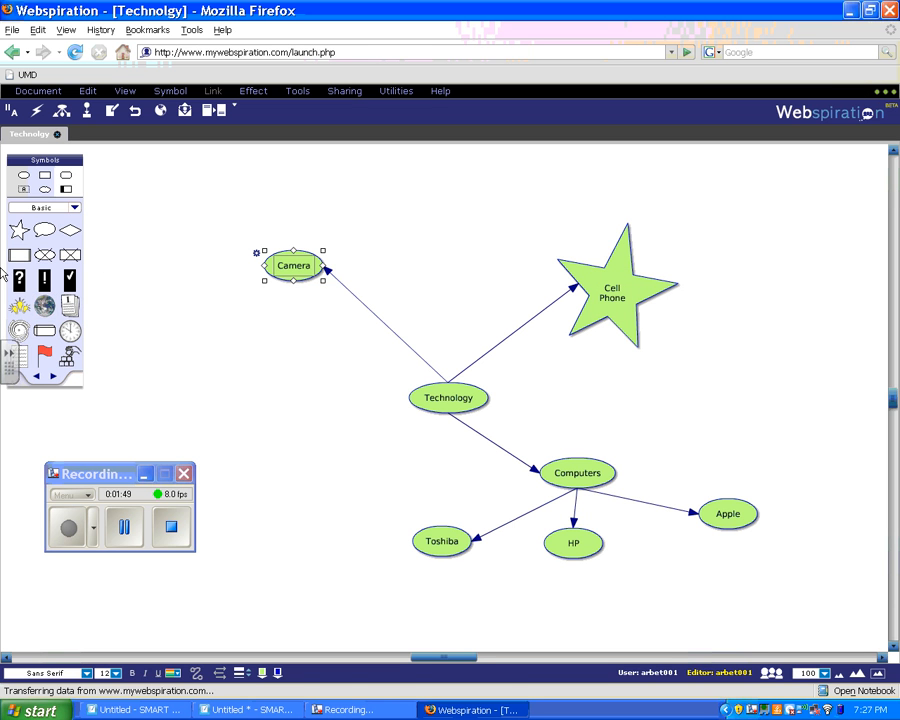
left_click(68, 232)
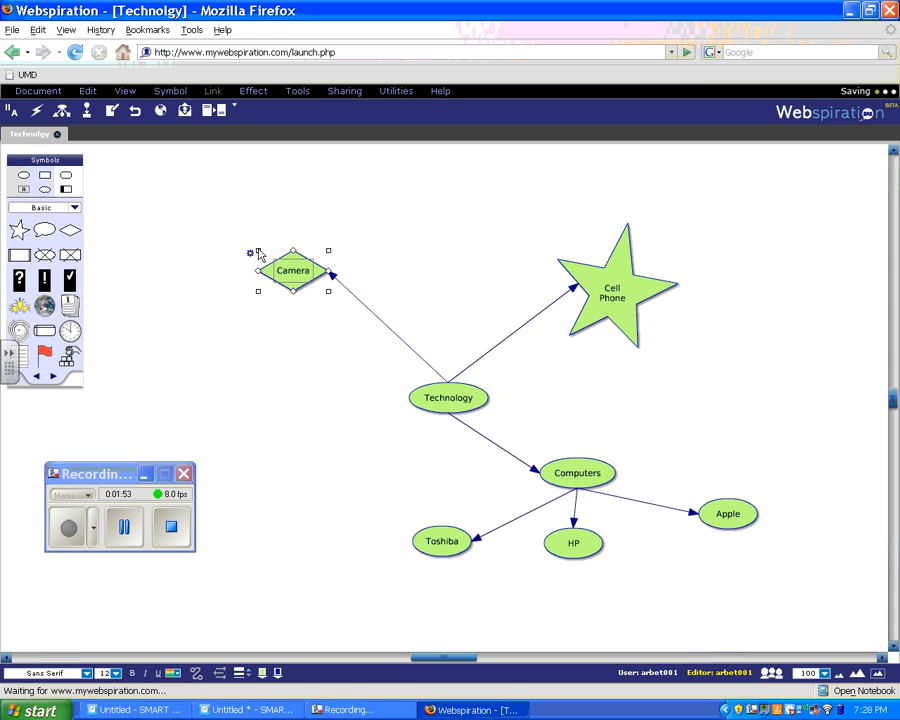
left_click_drag(292, 270, 272, 252)
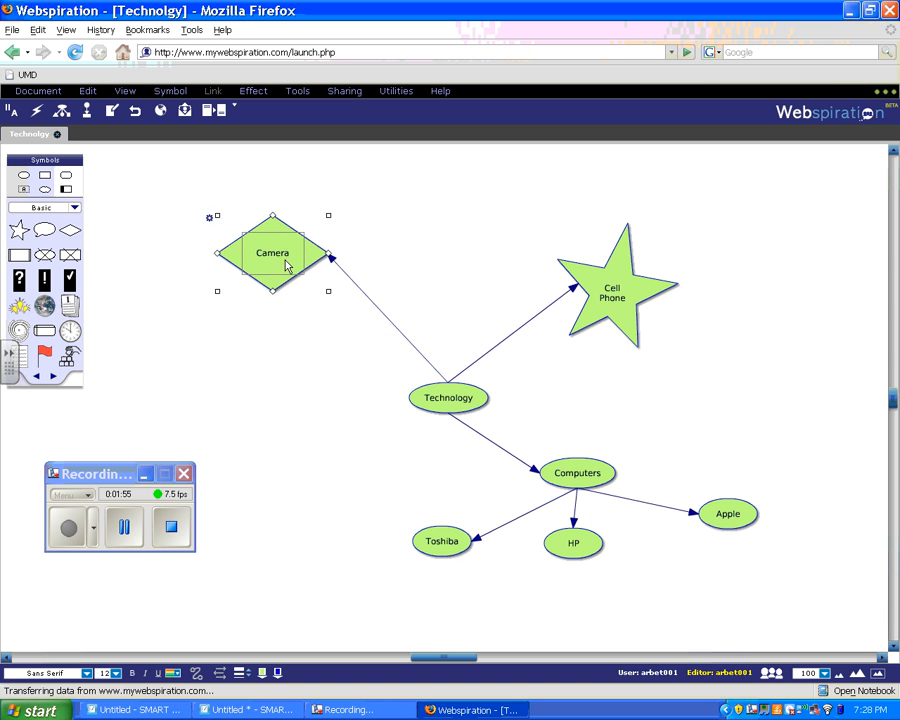
left_click_drag(272, 252, 212, 270)
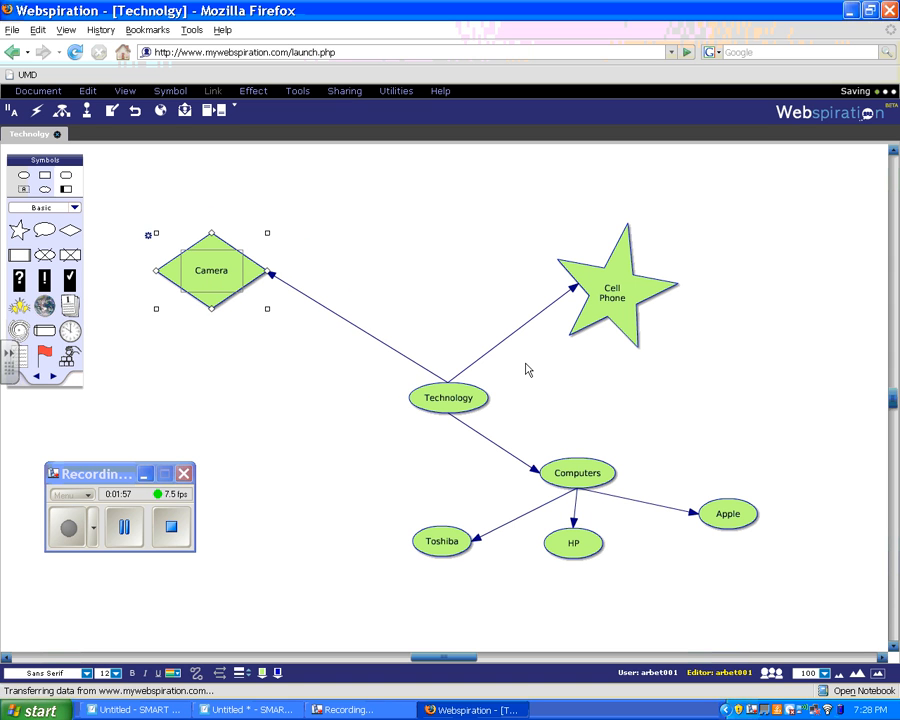